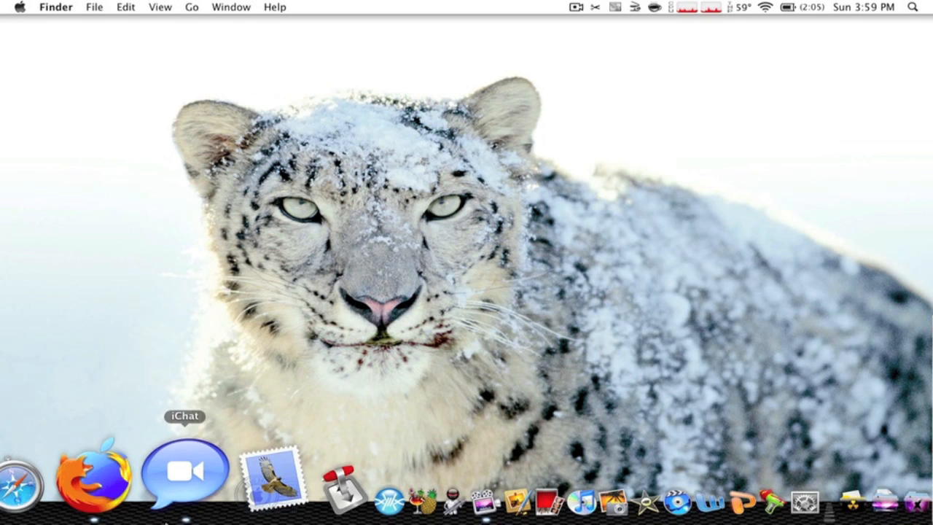
Launch Firefox from the Dock and enter isohunt.com in the address bar.
left_click(94, 470)
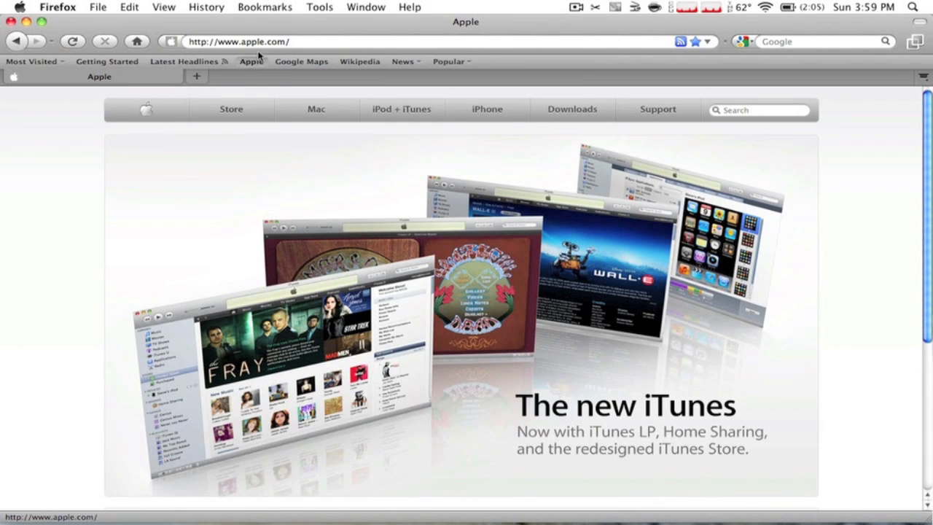
left_click(262, 41)
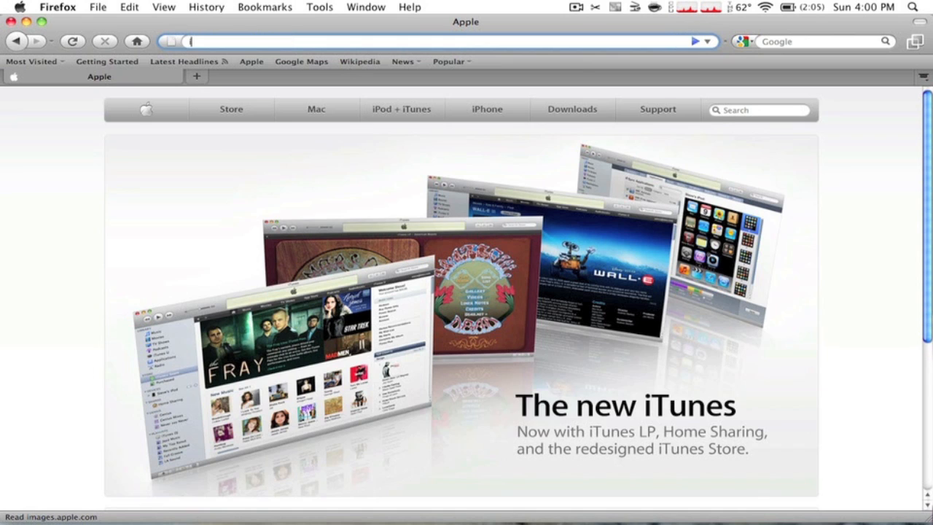
type("isohunt.com")
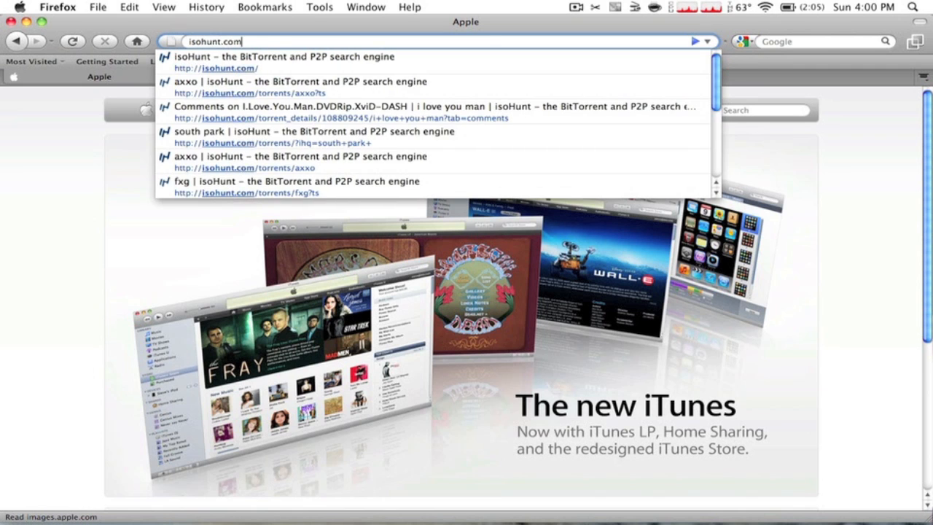
Search isoHunt for 'naruto wii' torrents, then open the bookmarked Wiiso games thread.
left_click(281, 62)
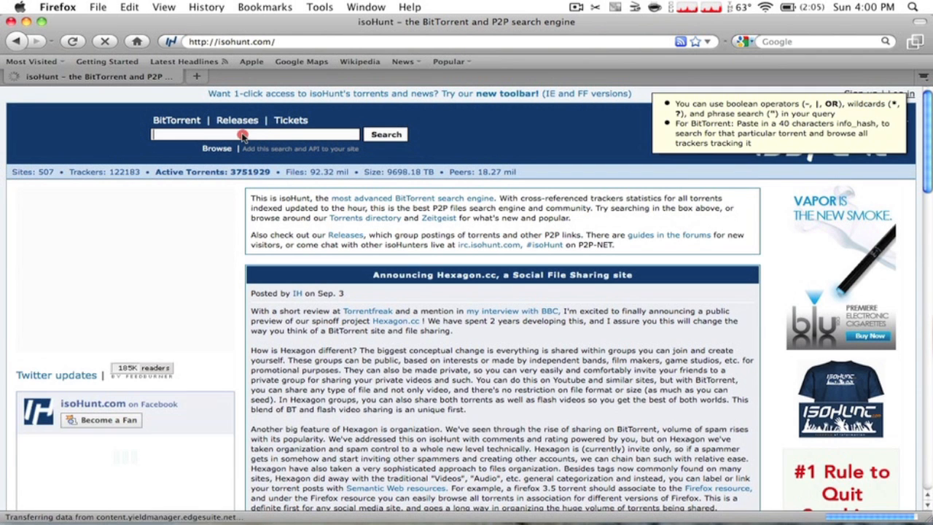
type("naruto wii")
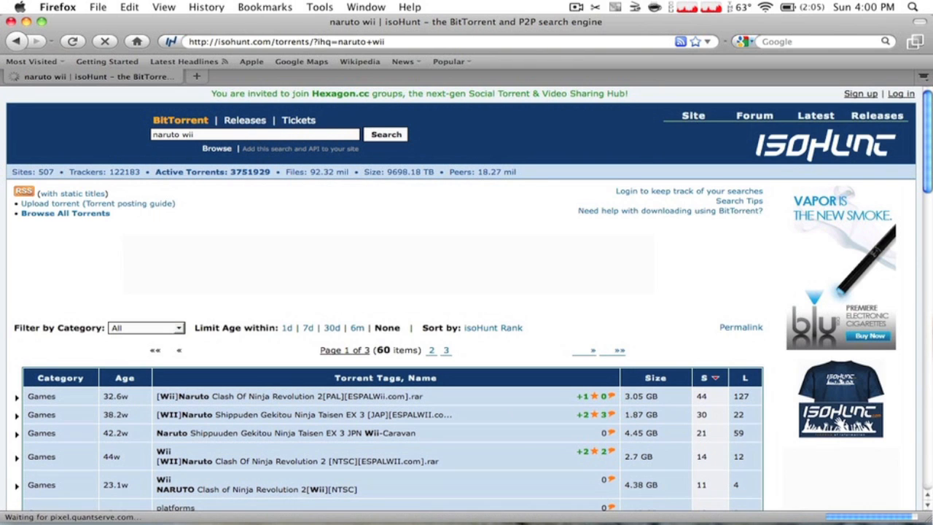
scroll("down", 3)
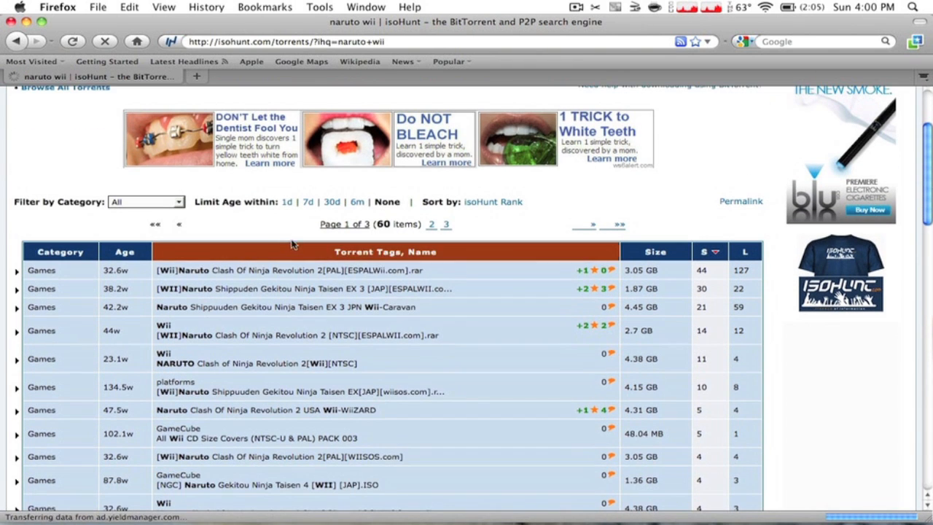
scroll("down", 3)
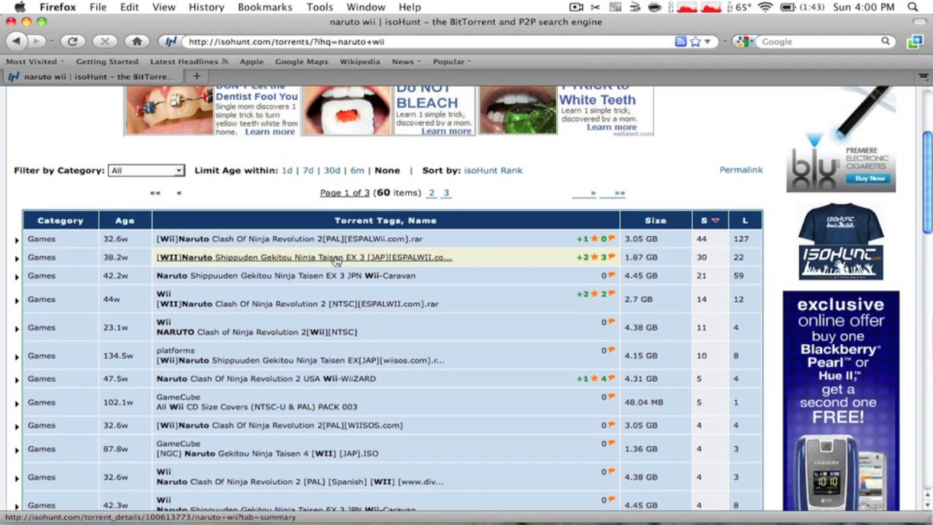
mouse_move(328, 256)
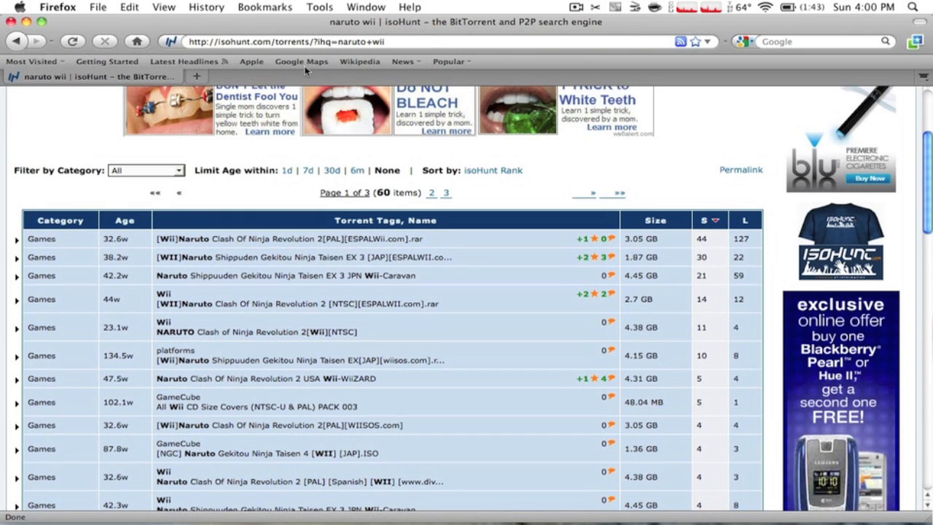
left_click(264, 7)
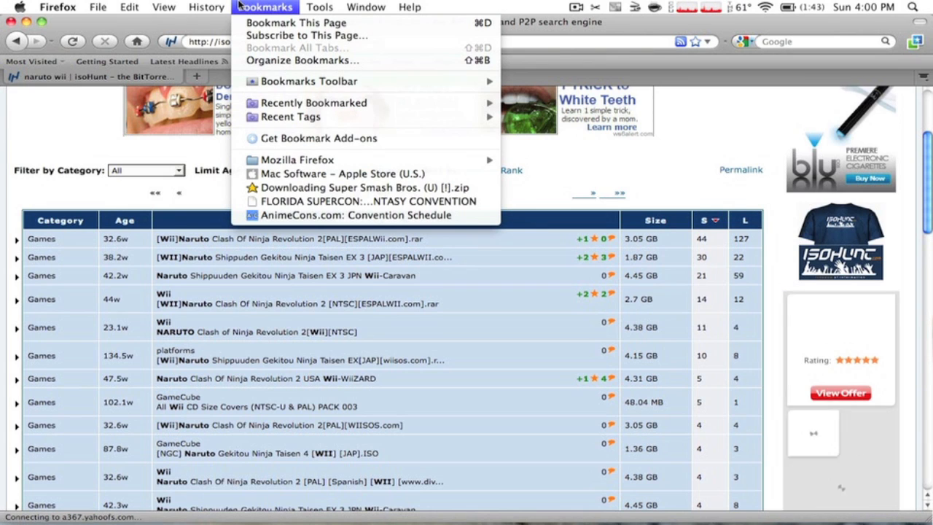
mouse_move(313, 102)
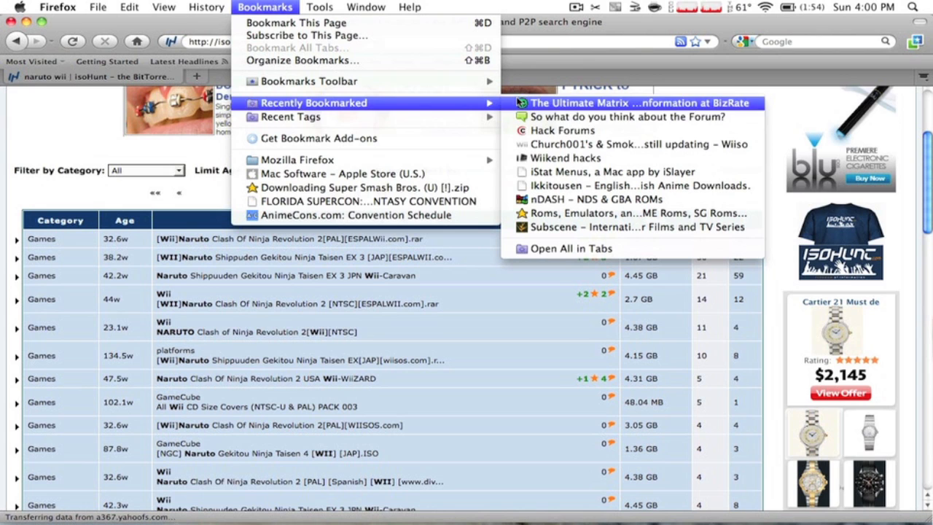
left_click(623, 144)
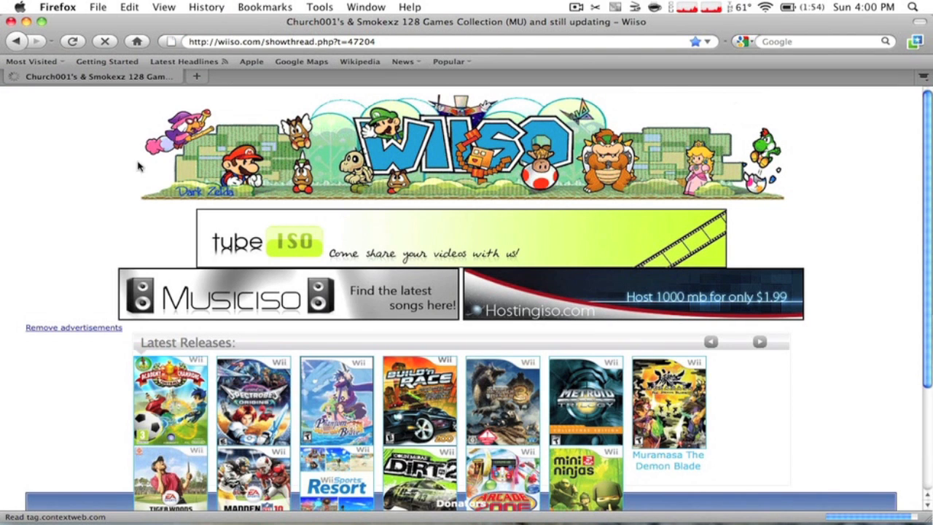
Scroll the Wiiso thread past the banners and poll to the game entries with Show buttons.
scroll("down", 3)
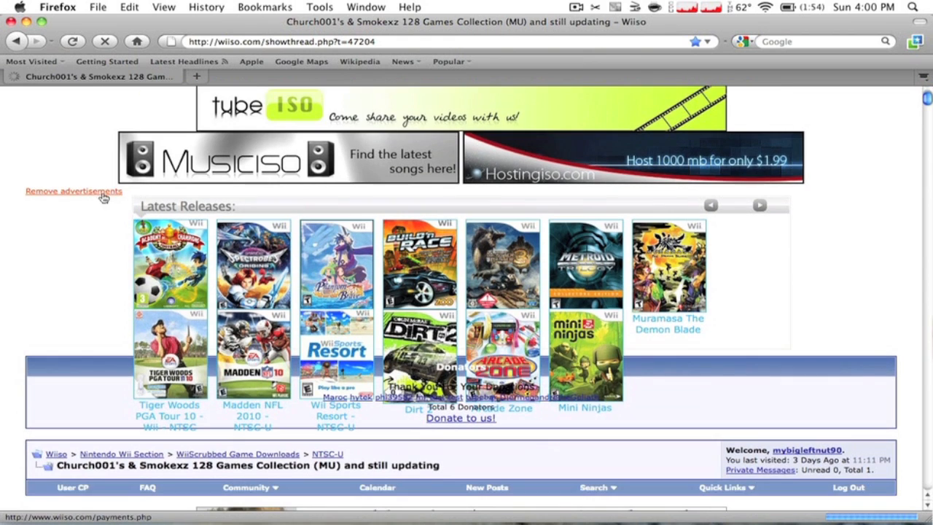
scroll("down", 3)
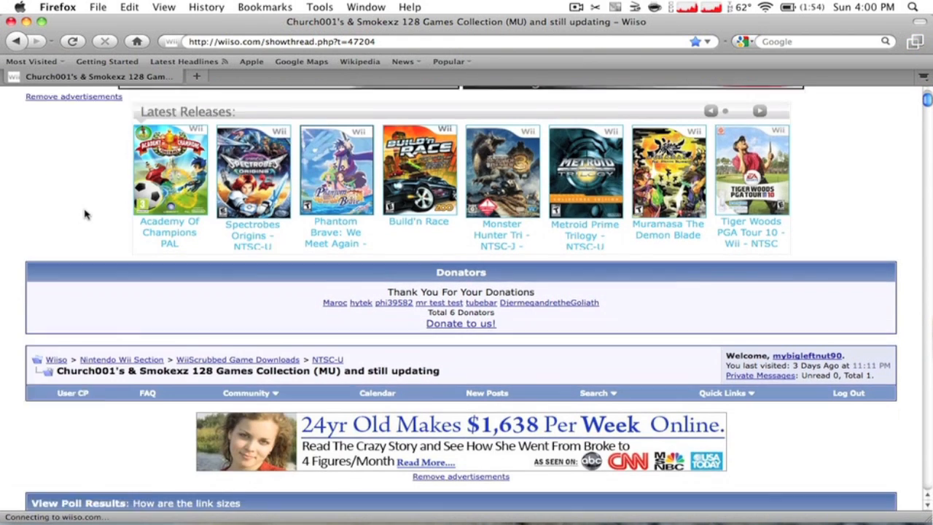
scroll("down", 3)
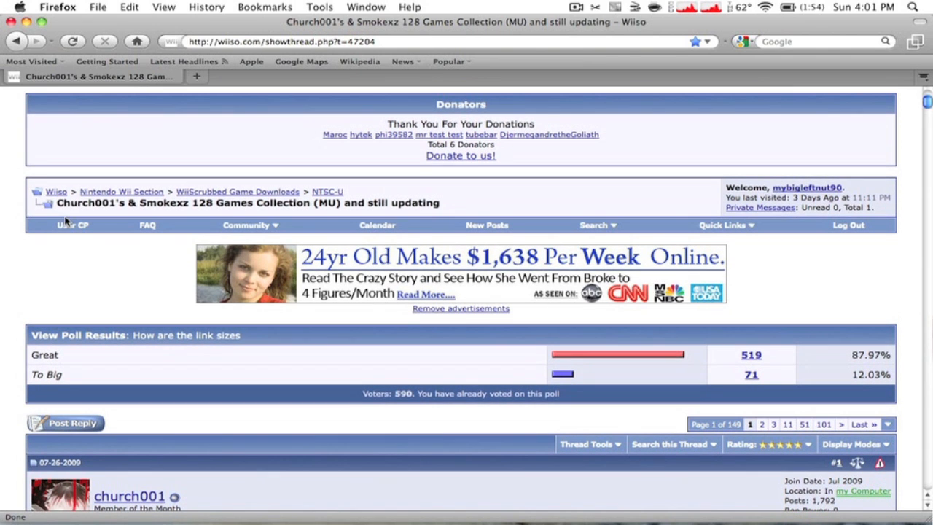
mouse_move(47, 317)
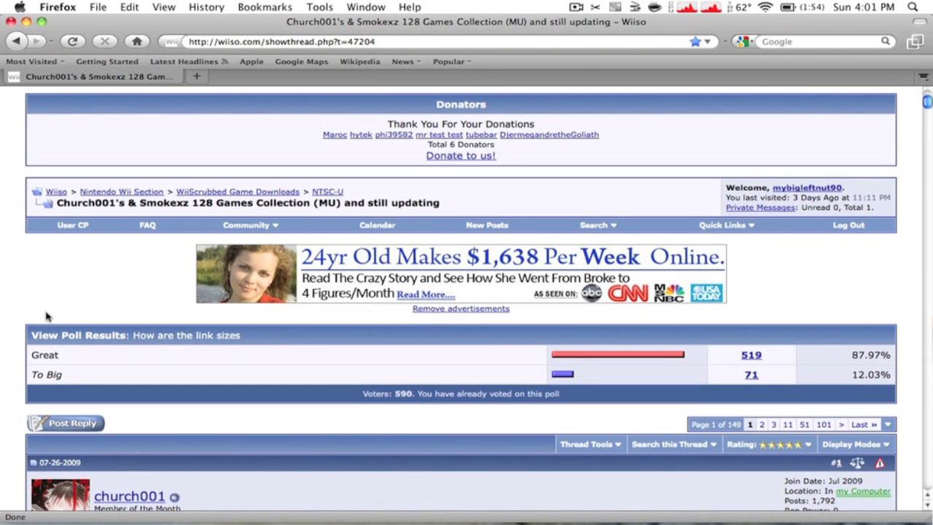
scroll("down", 3)
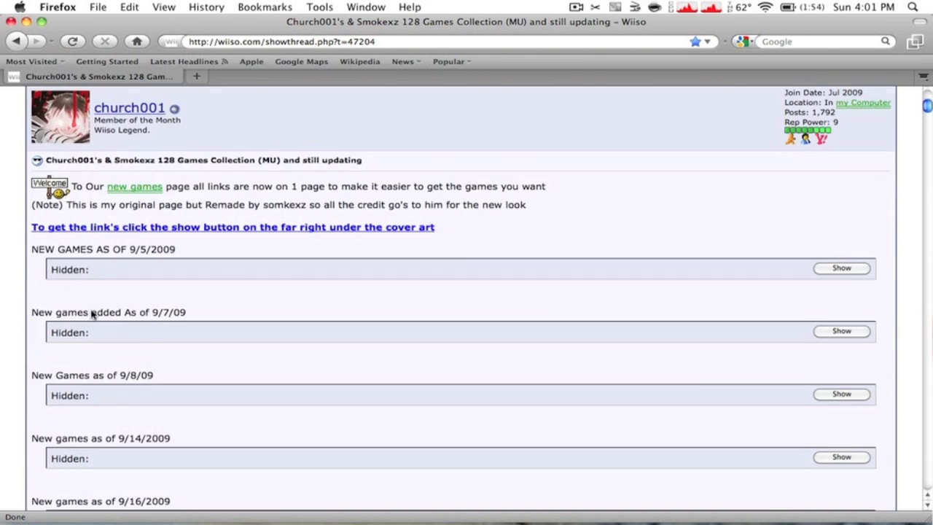
scroll("down", 3)
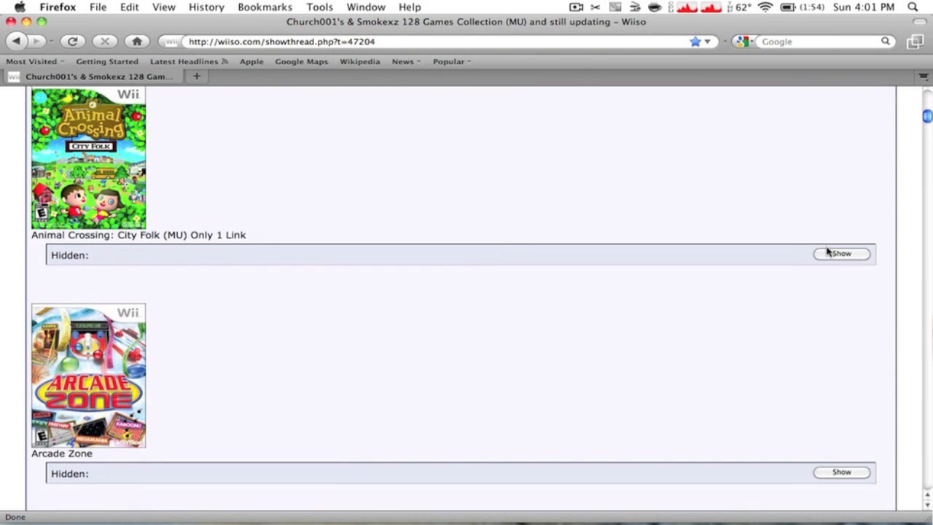
Reveal the Animal Crossing and Ashes Cricket 2009 links and open the first cricket Megaupload URL.
left_click(841, 253)
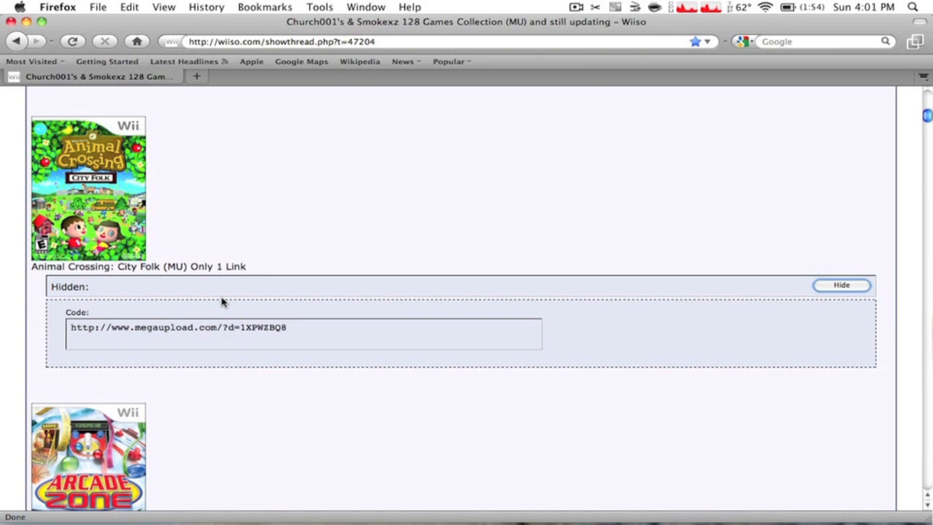
mouse_move(196, 308)
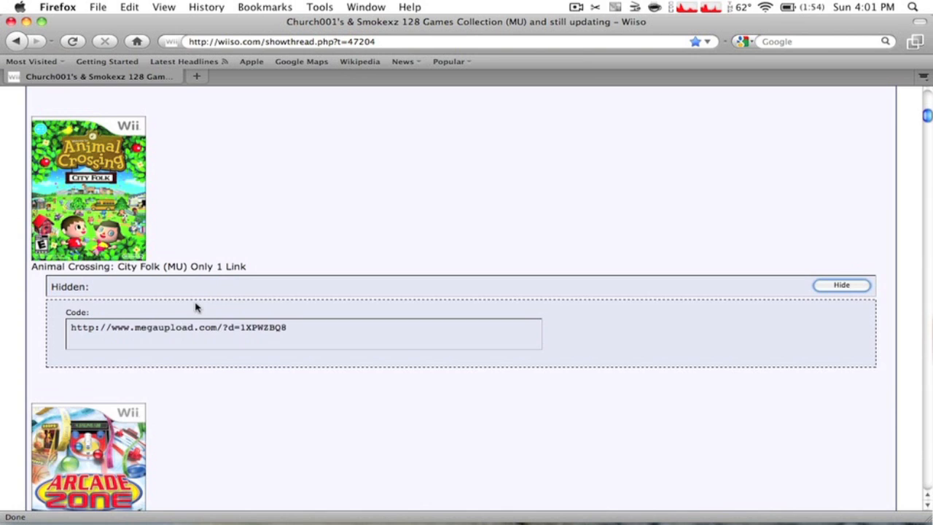
scroll("down", 3)
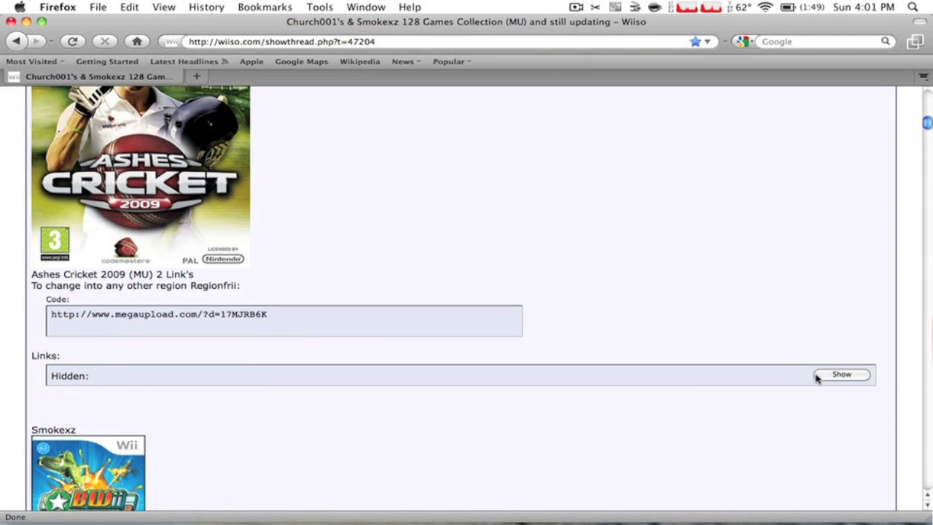
left_click(841, 374)
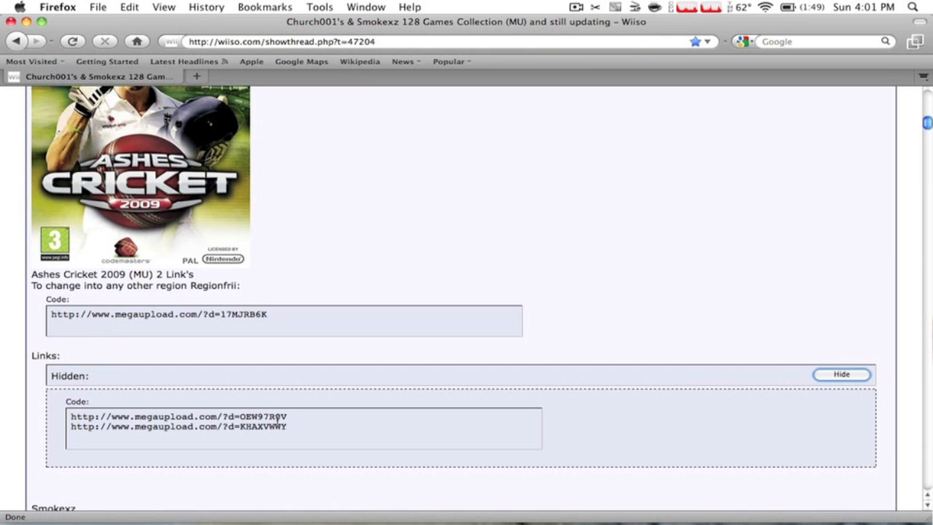
double_click(175, 416)
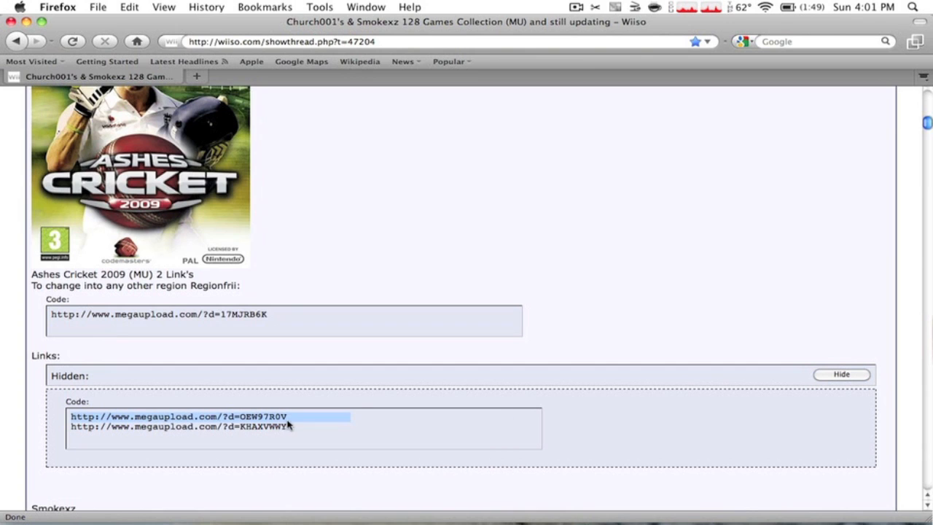
left_click(210, 416)
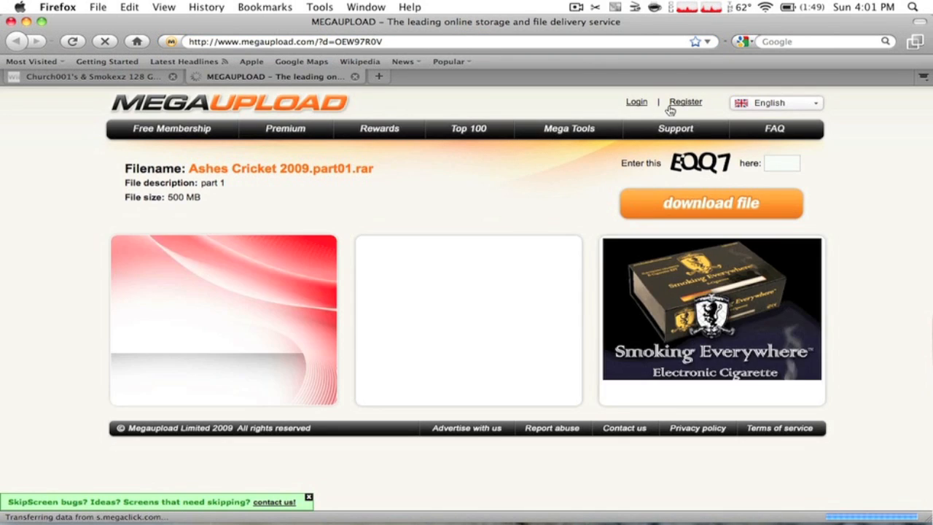
Bring up Firefox's downloads list from the Tools menu.
left_click(782, 163)
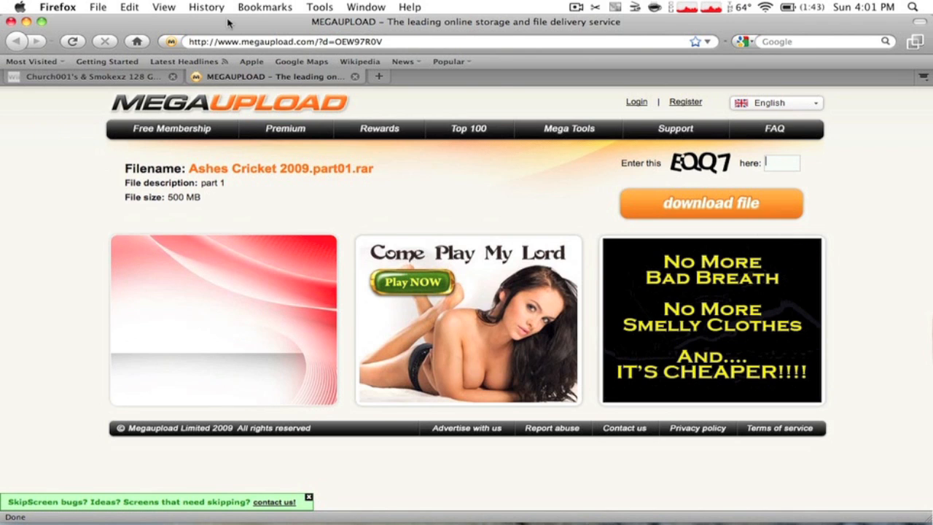
left_click(319, 7)
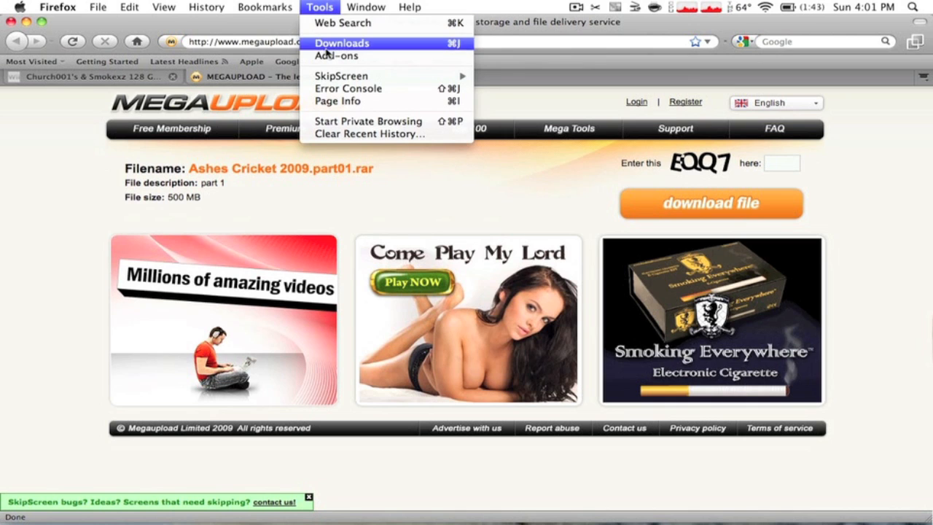
left_click(336, 56)
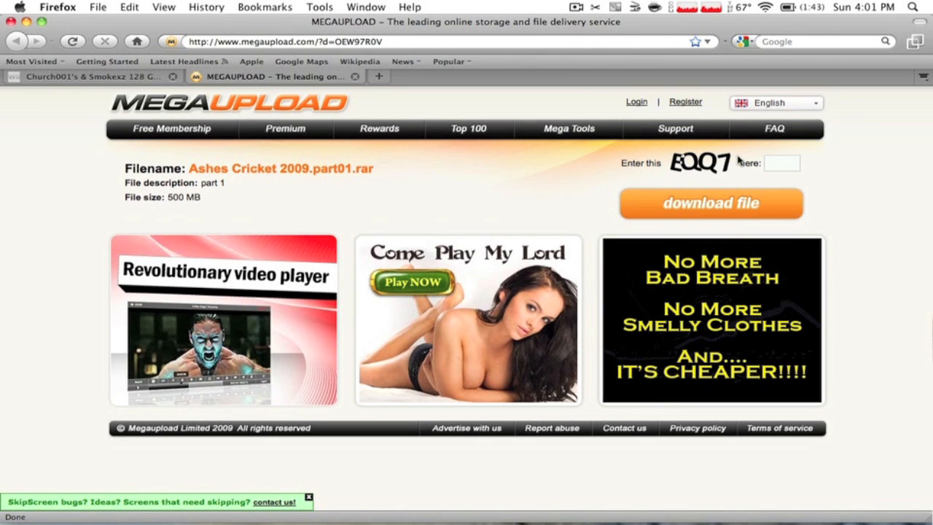
Submit the Megaupload captcha and open Ashes Cricket 2009 part01.rar with StuffIt Expander.
type("c")
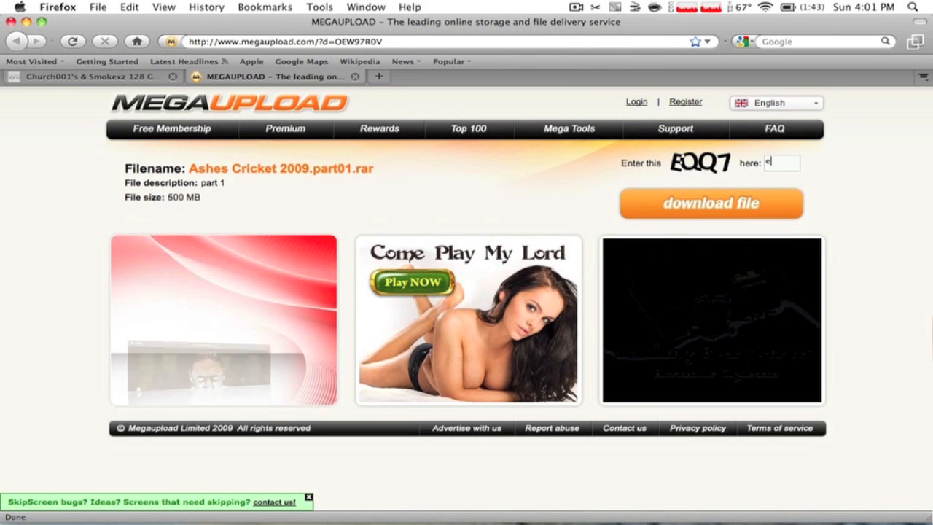
type("eqq7")
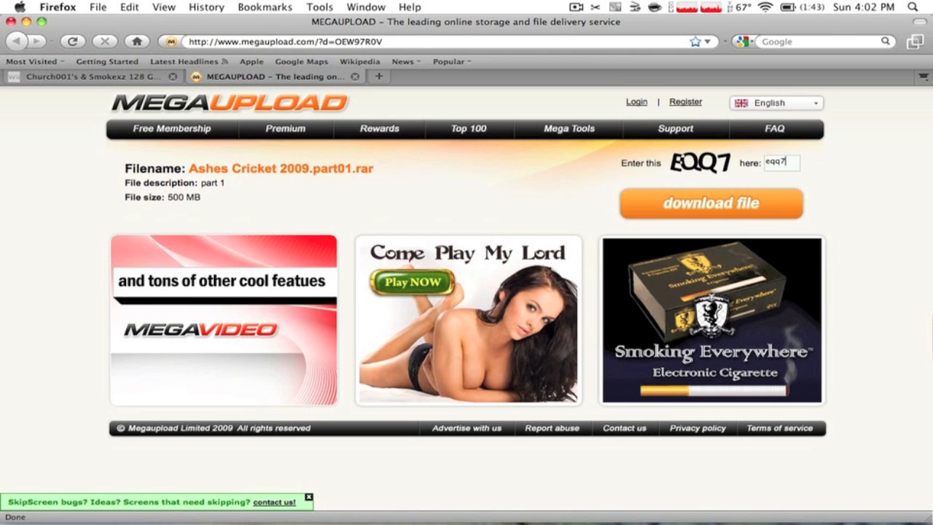
left_click(709, 203)
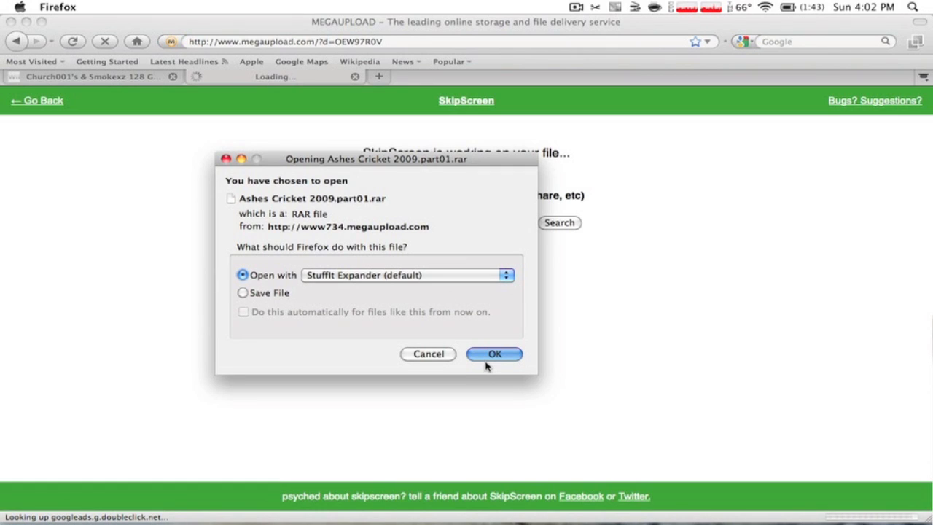
mouse_move(425, 165)
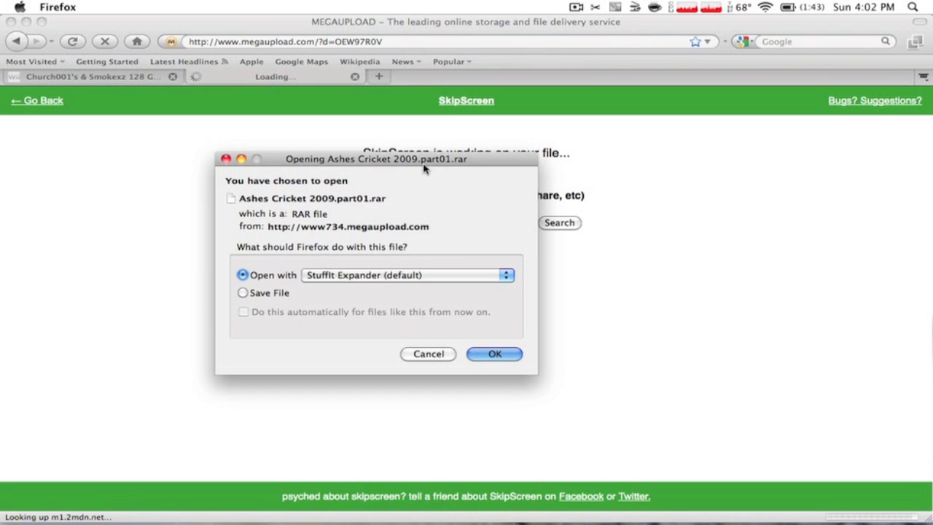
left_click(494, 353)
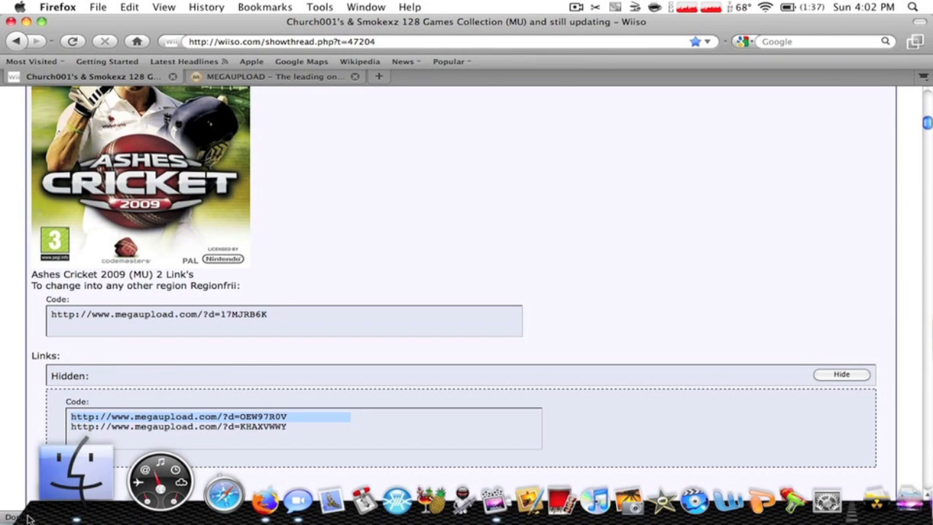
In Downloads, expand de Blob.part01.rar with StuffIt Expander and select de Blob.iso.
left_click(76, 470)
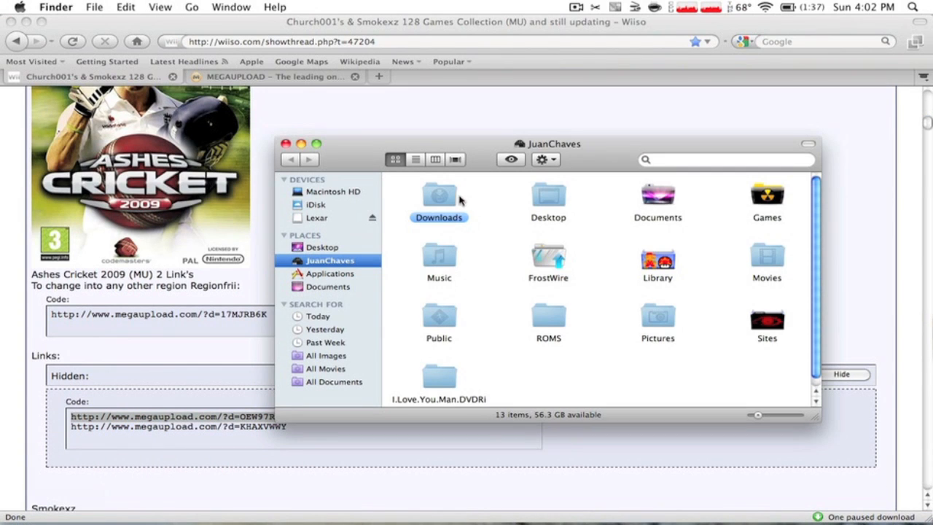
double_click(439, 195)
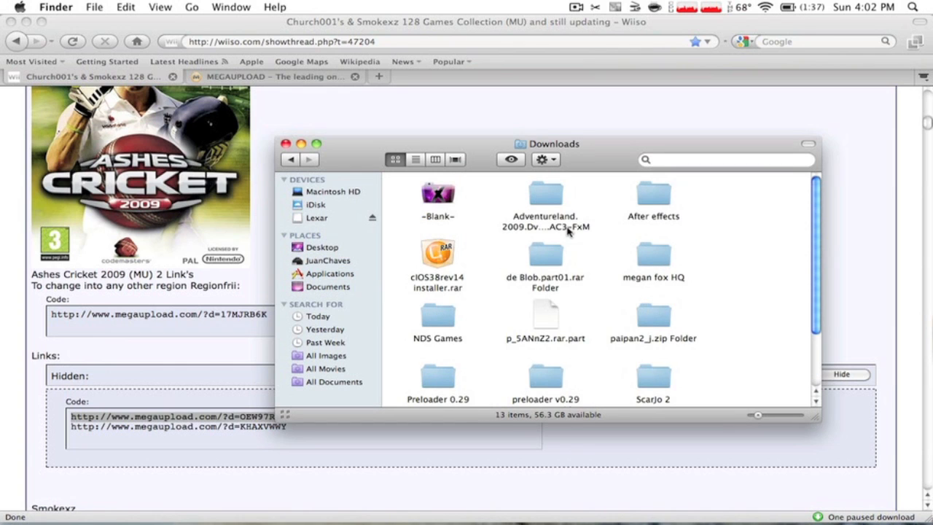
double_click(545, 255)
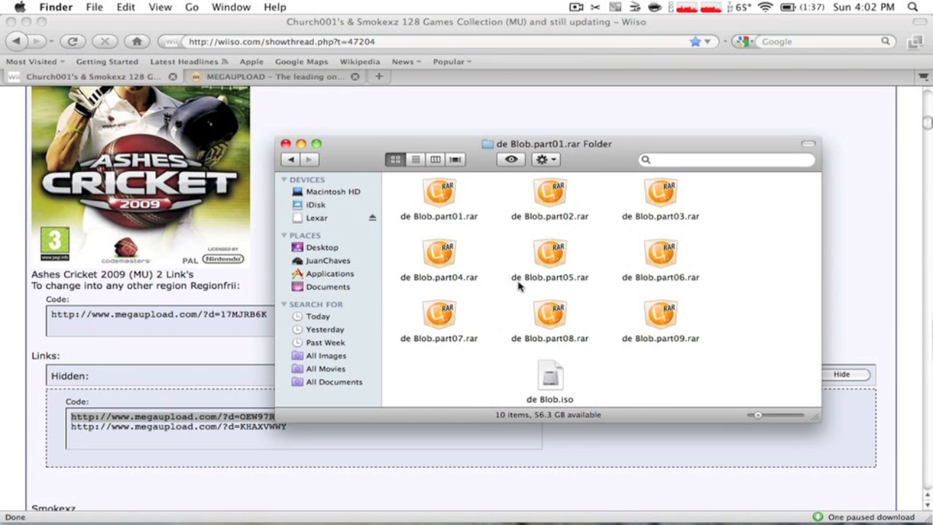
mouse_move(490, 209)
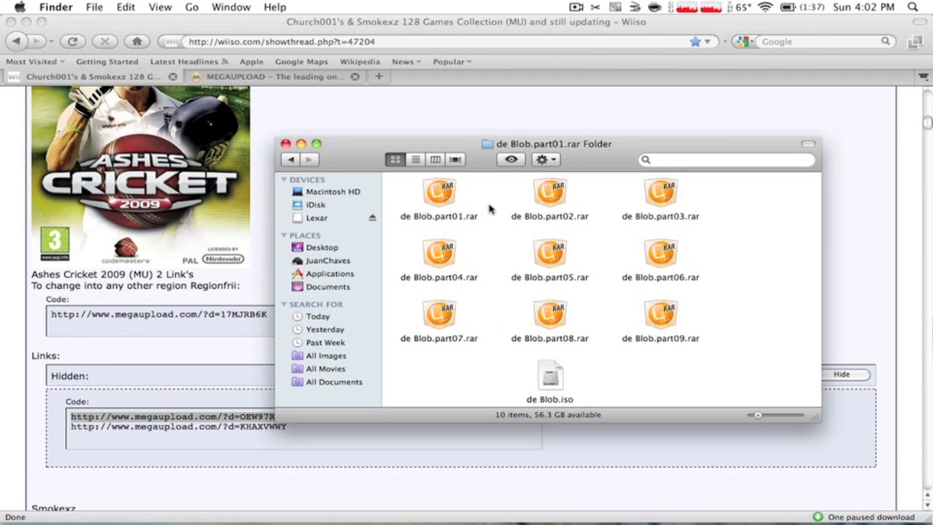
mouse_move(733, 263)
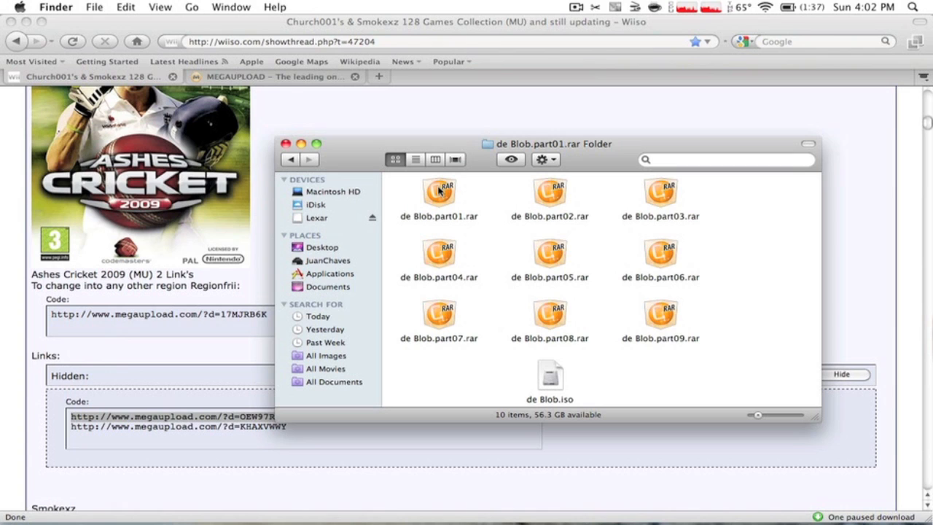
left_click(439, 193)
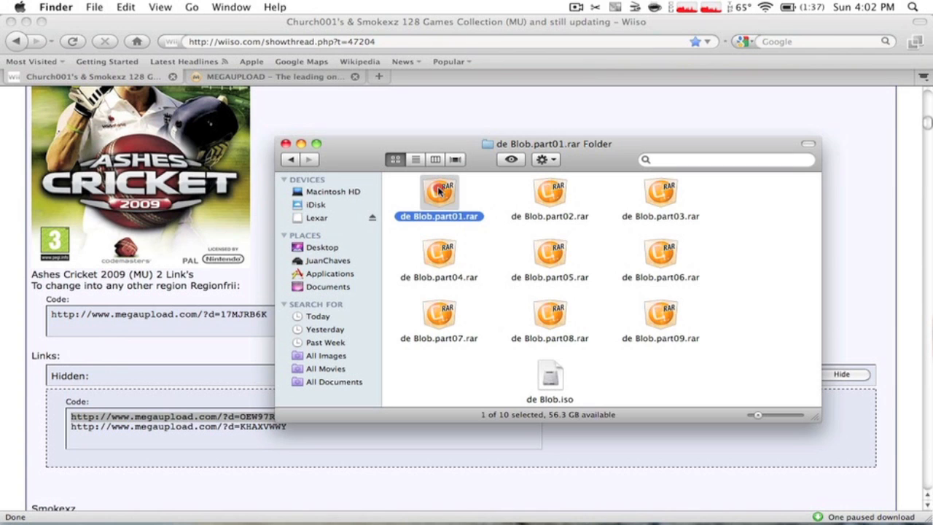
double_click(438, 193)
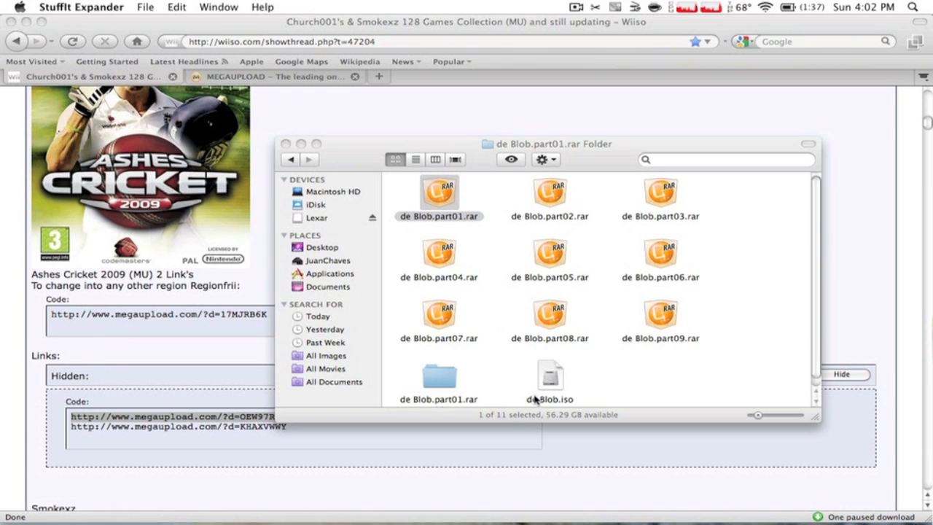
left_click(550, 373)
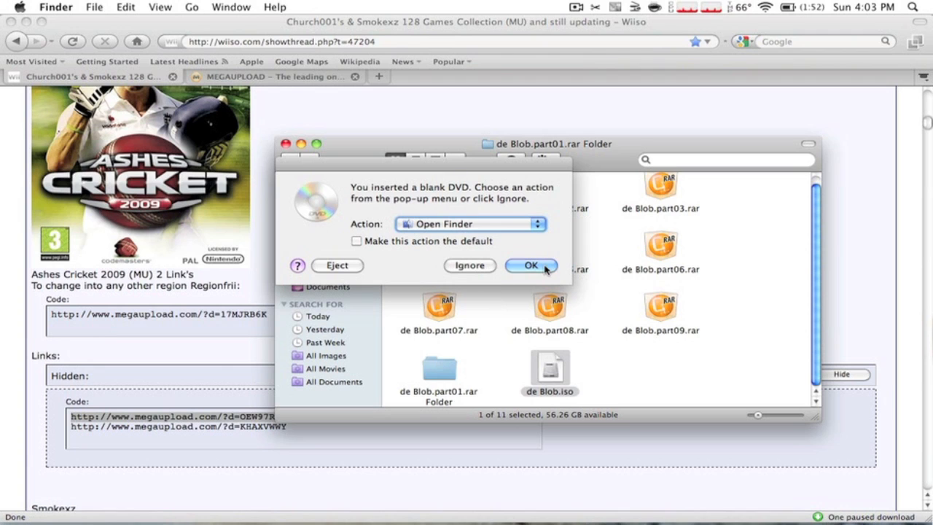
Accept the blank DVD alert and confirm in Get Info that de Blob.iso is 4.7 GB.
left_click(530, 265)
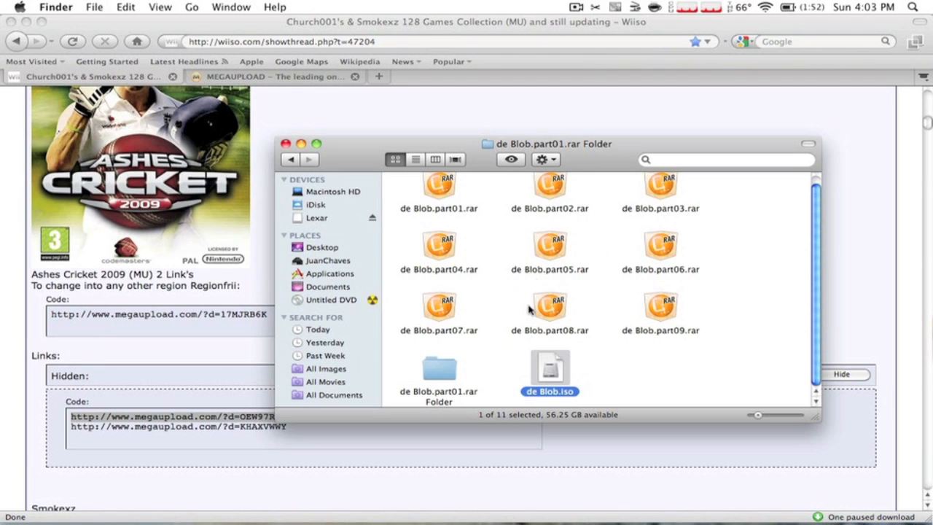
mouse_move(552, 376)
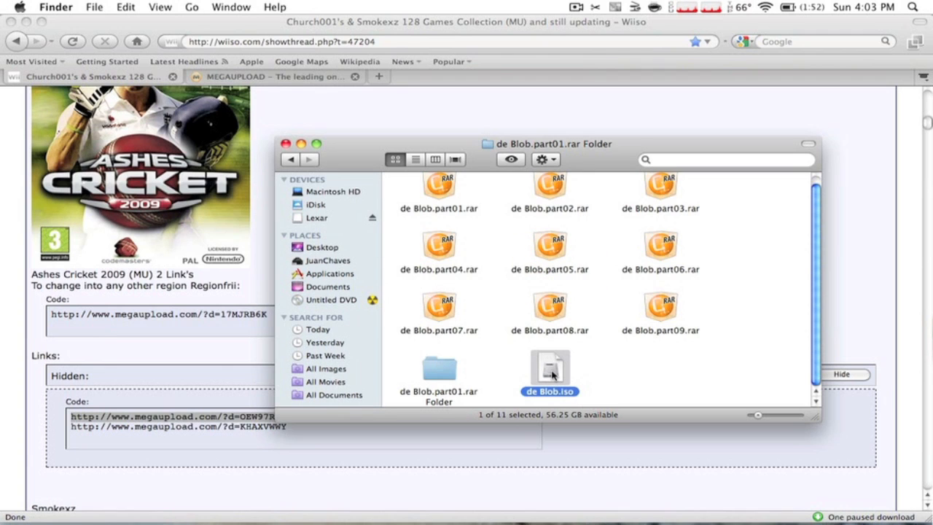
left_click(549, 369)
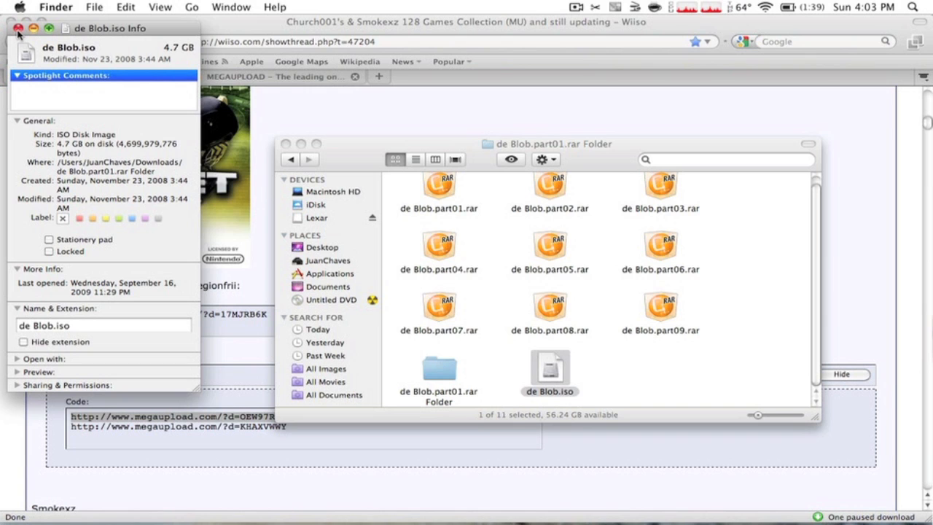
left_click(10, 35)
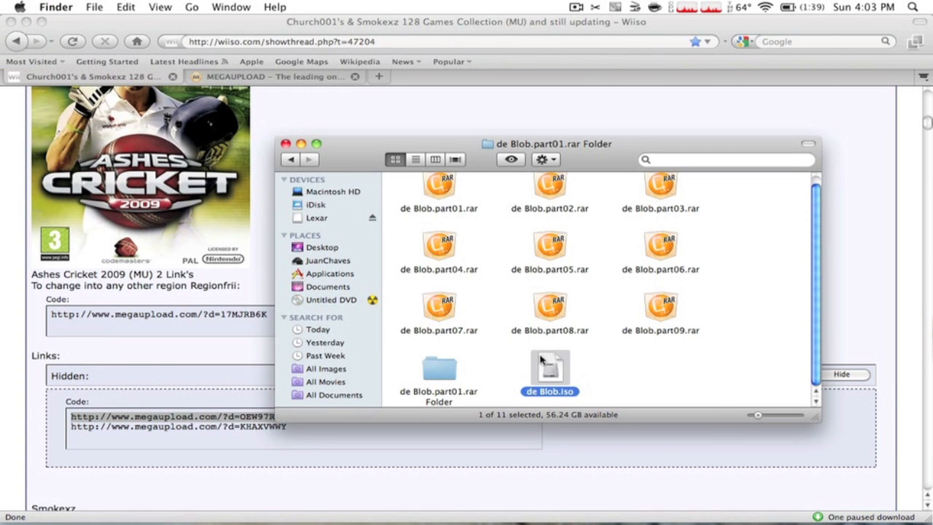
right_click(550, 368)
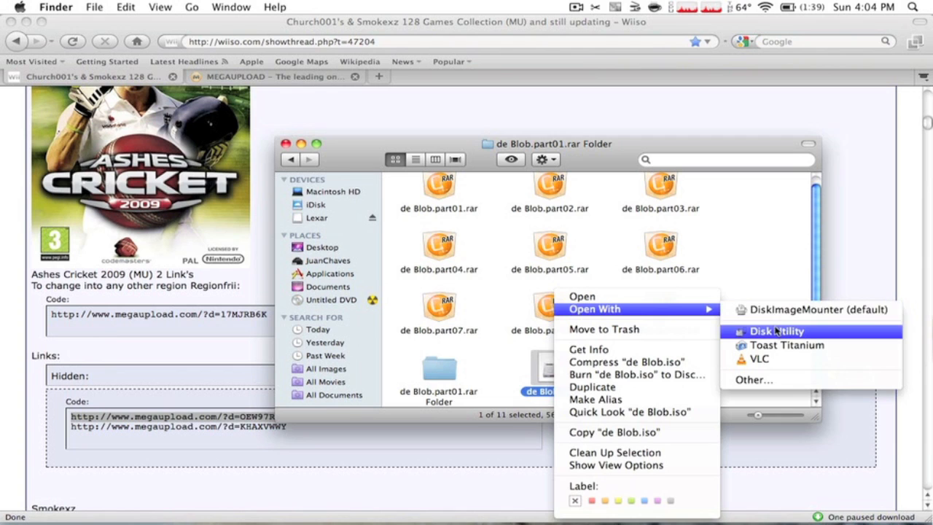
Choose Open With > Disk Utility for de Blob.iso.
left_click(776, 331)
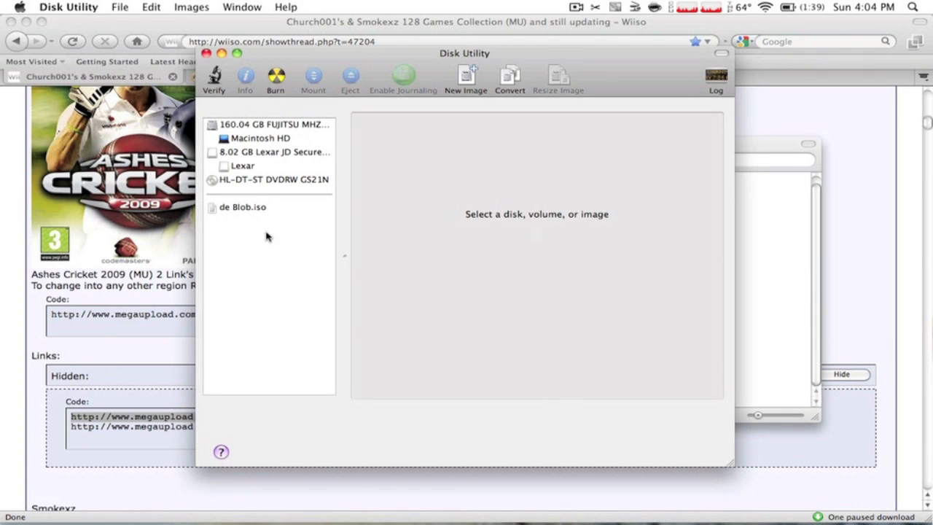
mouse_move(250, 209)
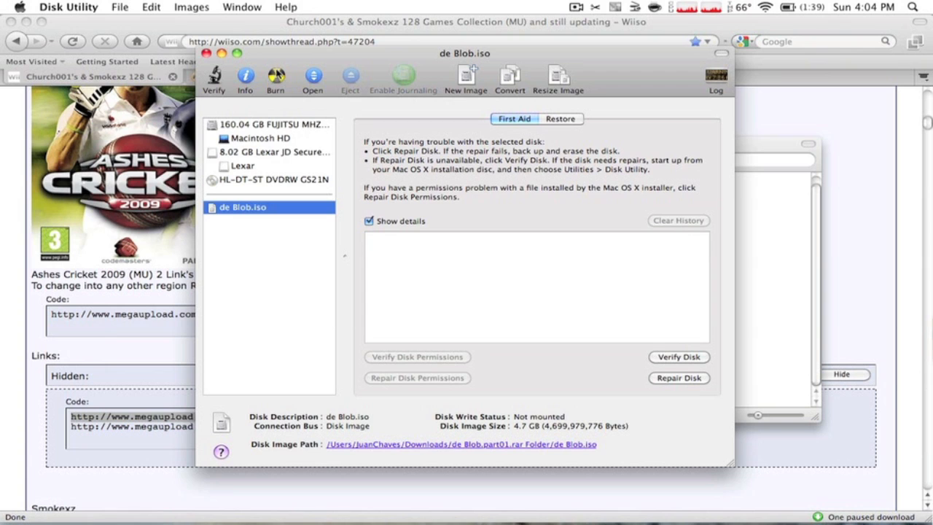
Open the Burn sheet, choose 4x speed and untick 'Verify burned data'.
left_click(275, 77)
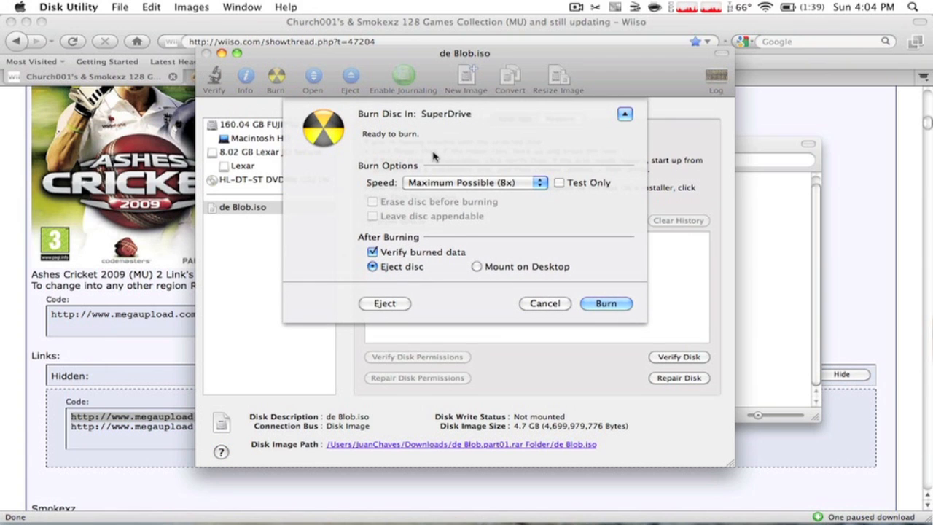
mouse_move(447, 183)
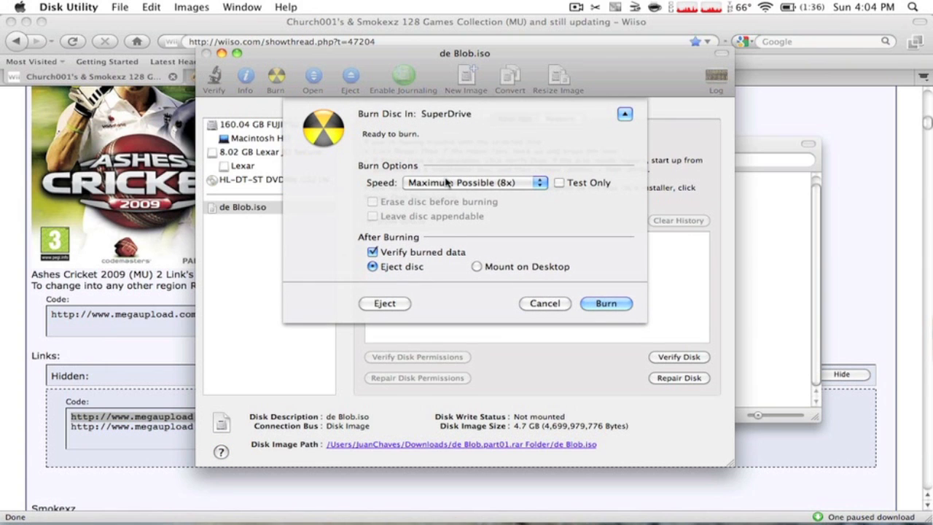
left_click(474, 182)
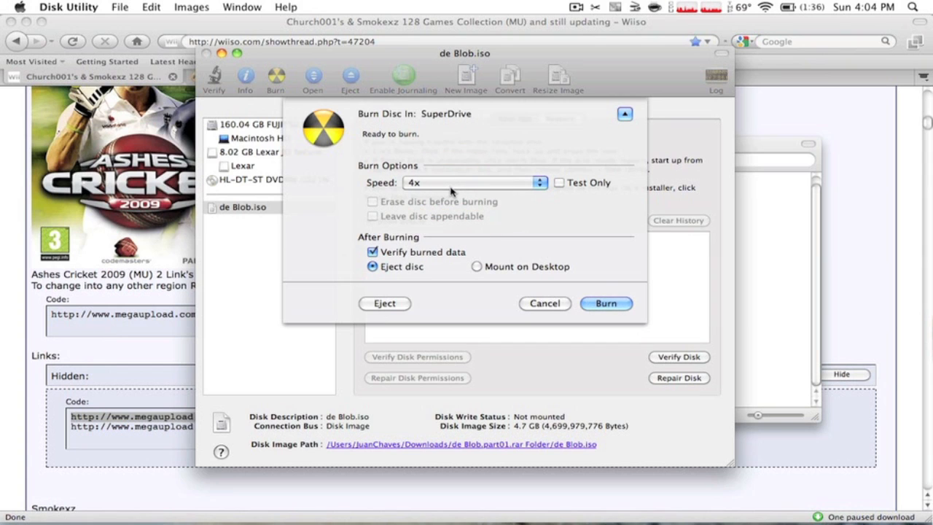
mouse_move(474, 182)
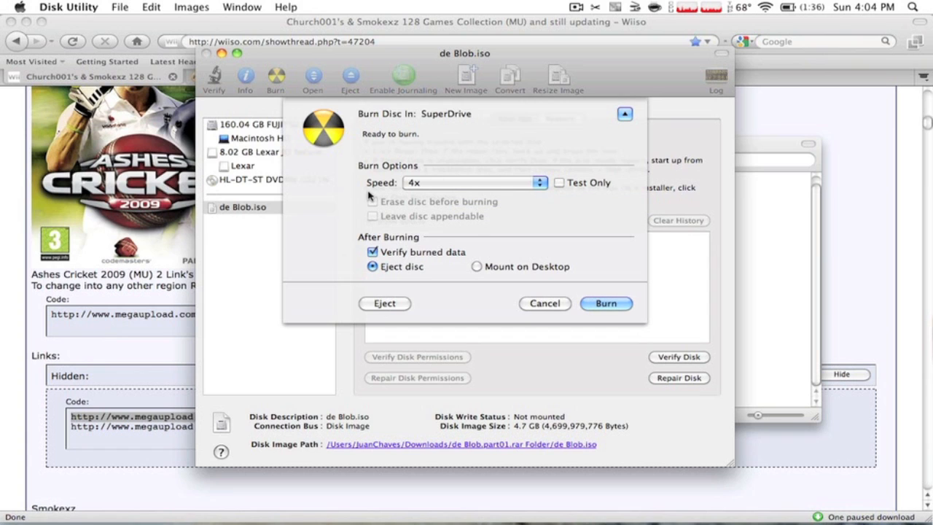
left_click(373, 251)
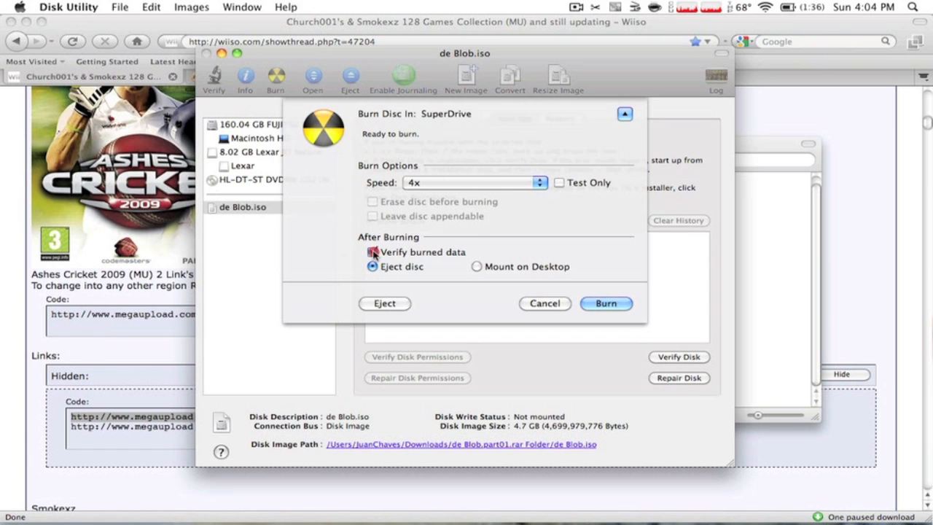
left_click(372, 251)
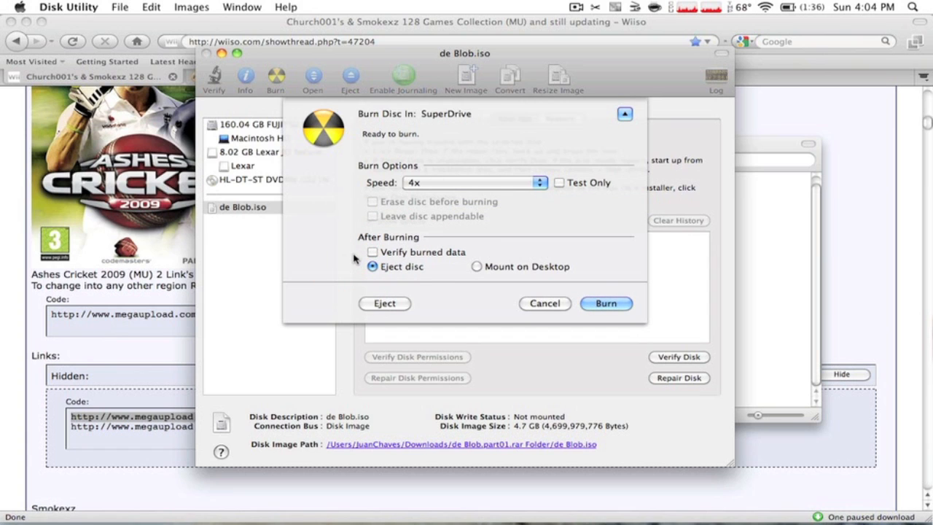
mouse_move(371, 261)
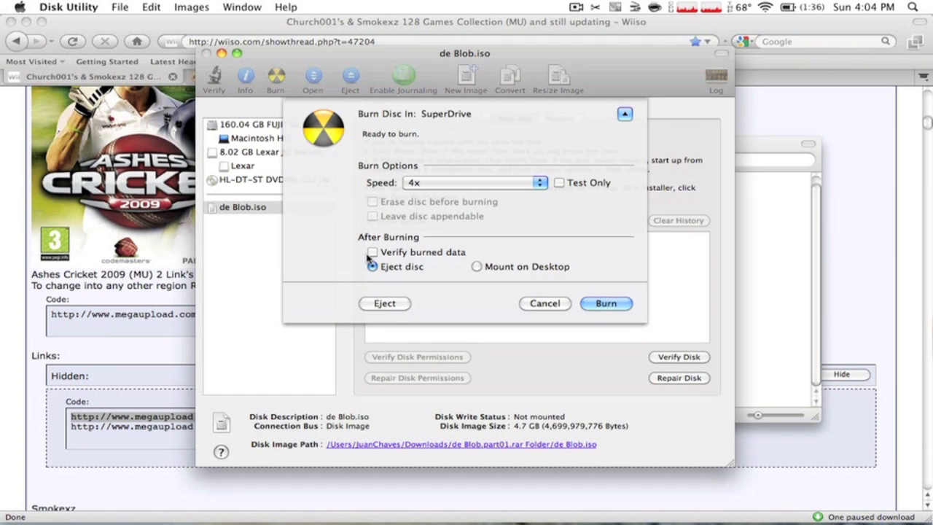
mouse_move(372, 251)
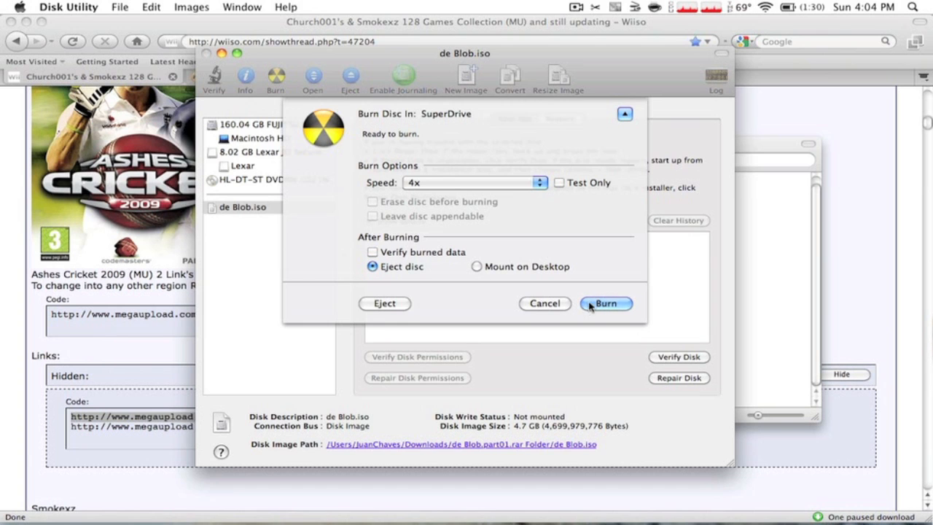
Start burning de Blob.iso to the blank DVD and let it finish.
left_click(606, 303)
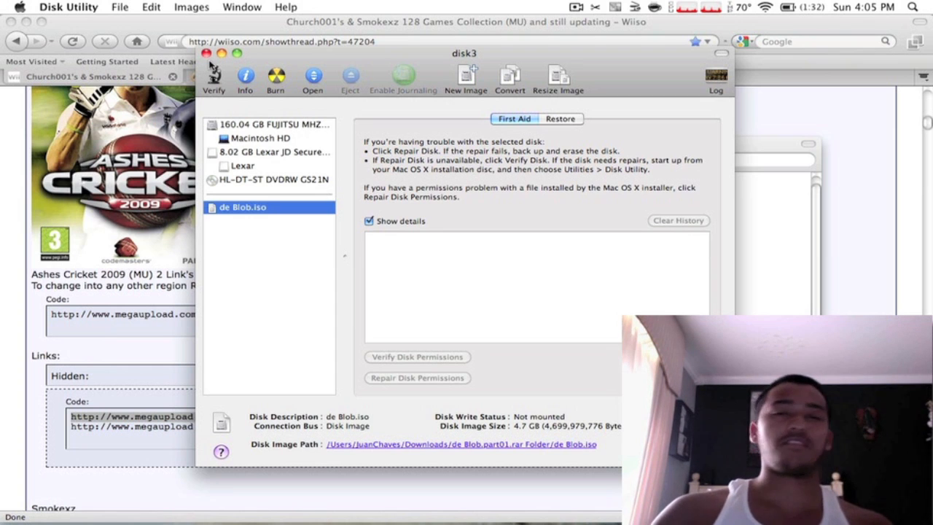
mouse_move(213, 73)
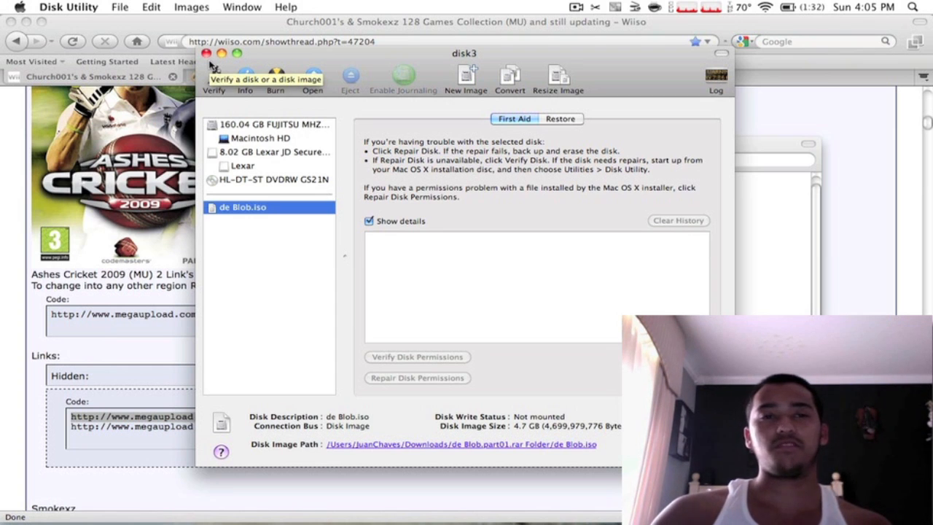